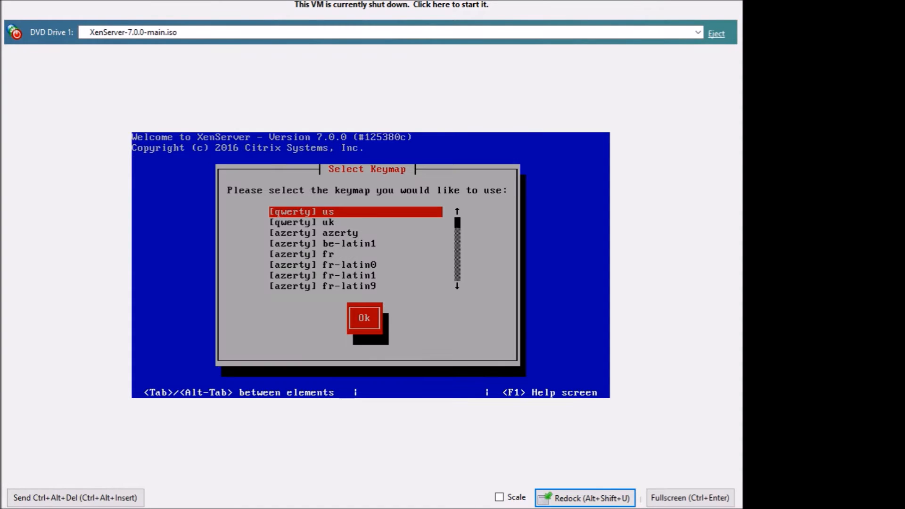
Accept the us keymap, welcome screen, EULA and hardware virtualization warning in the installer
left_click(364, 317)
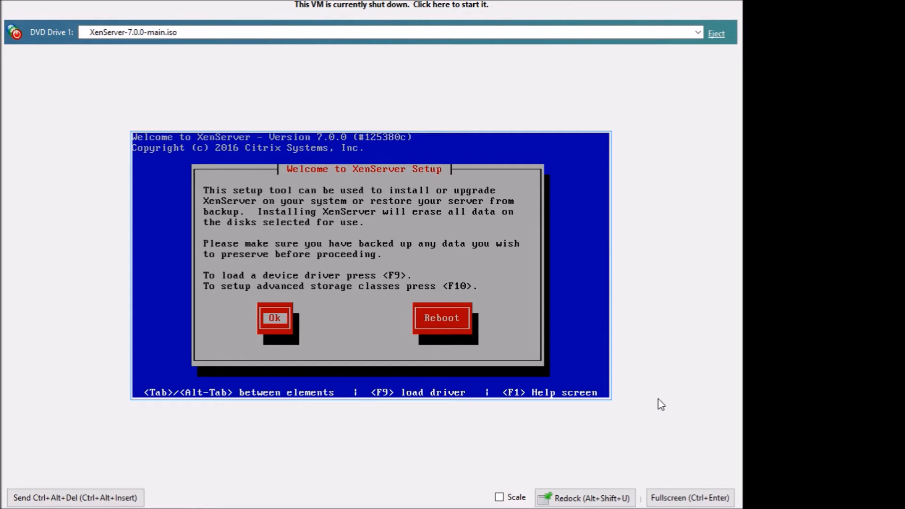
left_click(275, 318)
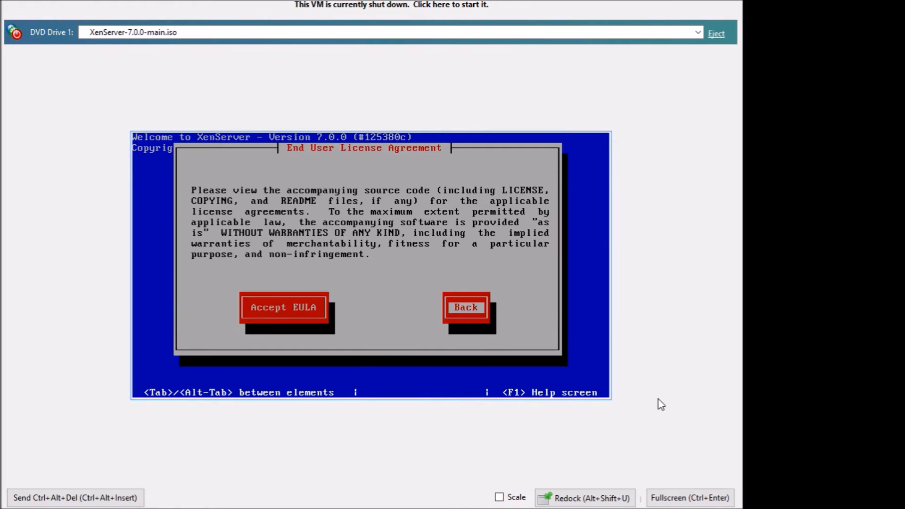
left_click(283, 307)
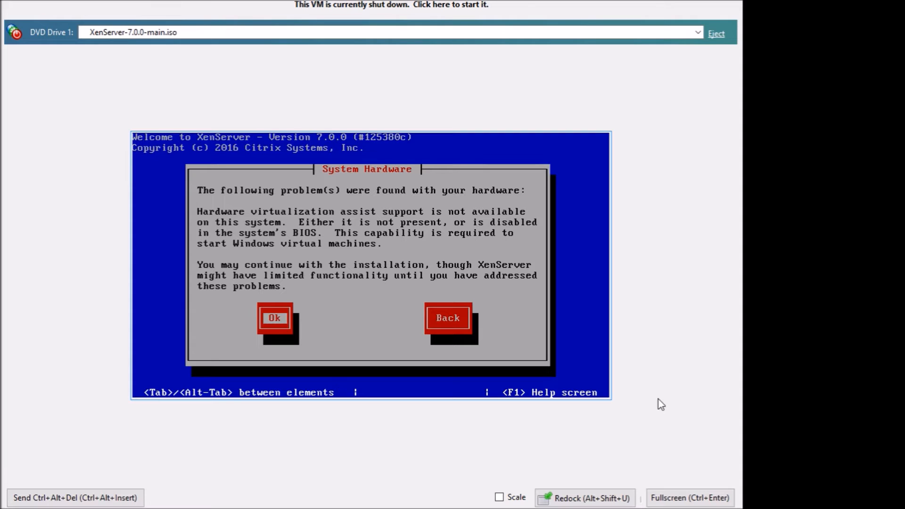
left_click(275, 318)
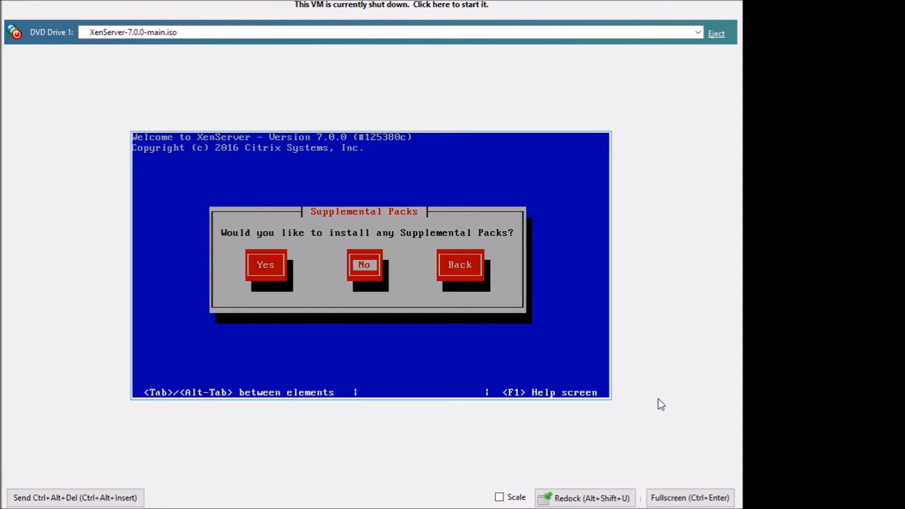
Decline supplemental packs, skip media verification and set the root account password
left_click(364, 264)
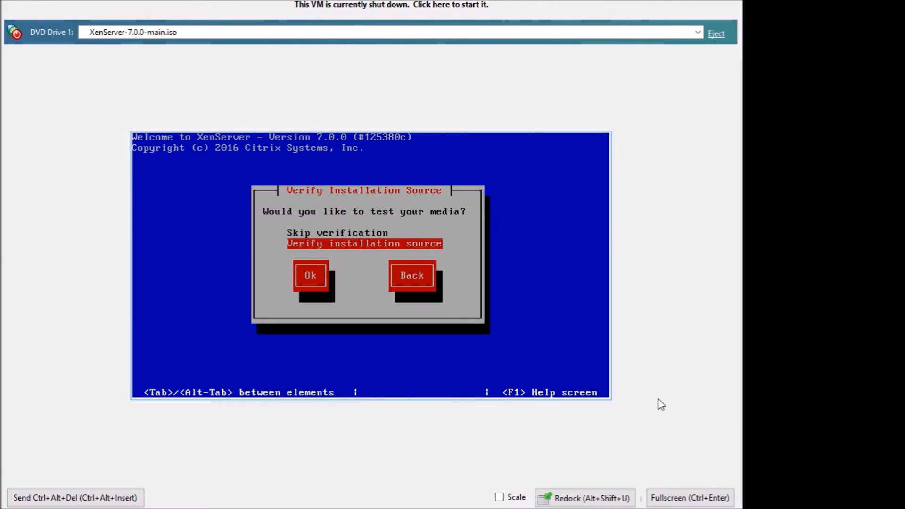
key("Up")
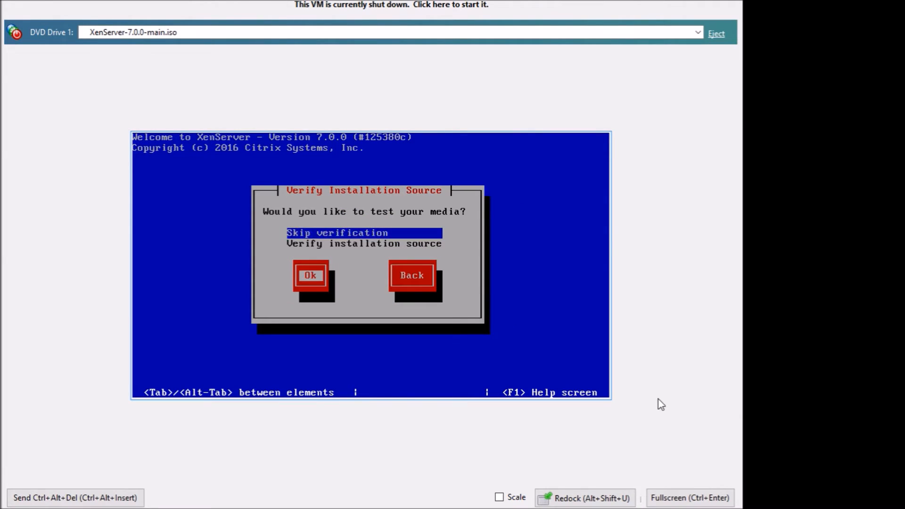
left_click(310, 275)
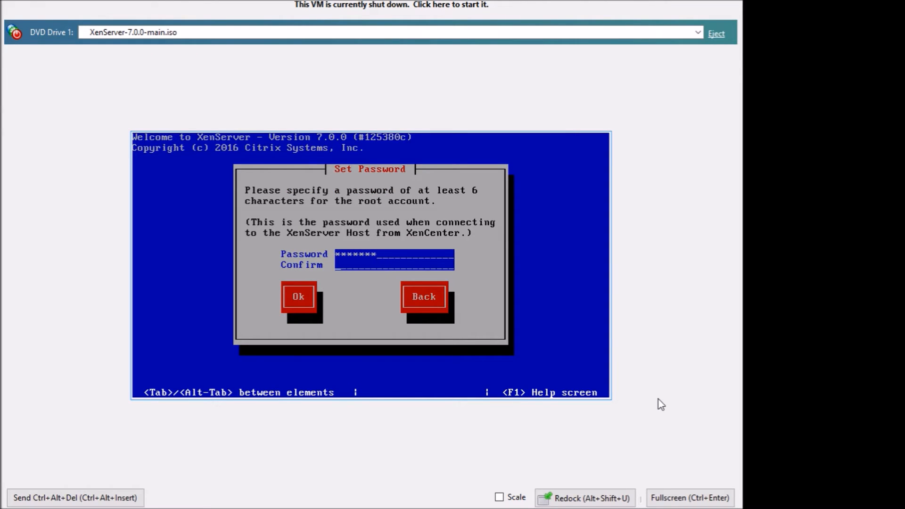
type("***")
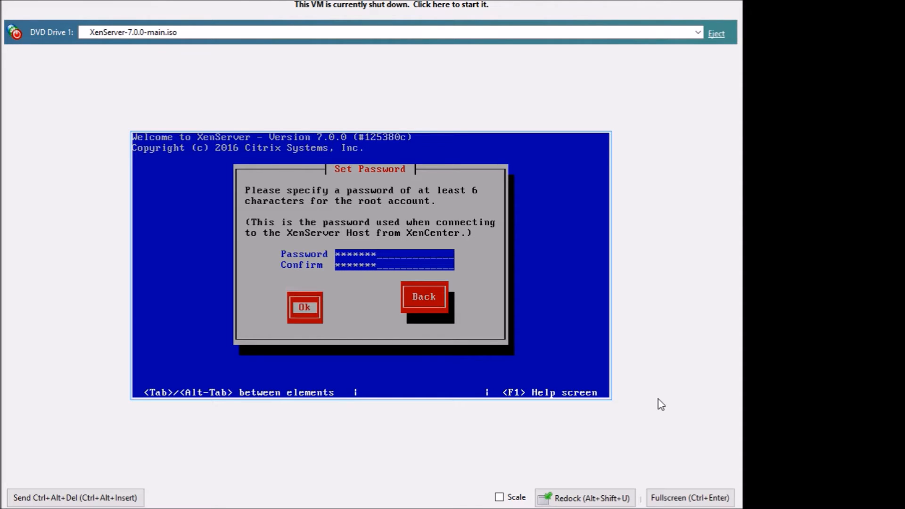
left_click(305, 306)
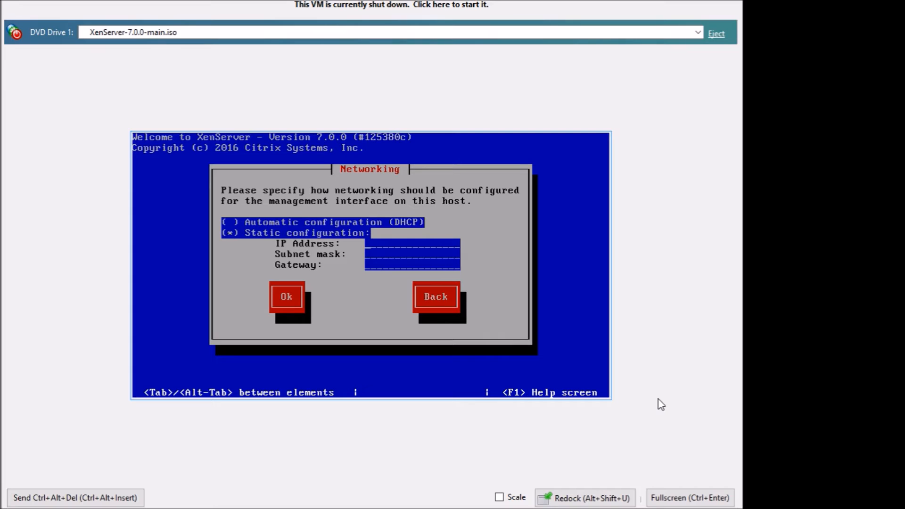
Confirm networking, choose America/New York time zone with manual time entry, and start installing XenServer
type("1")
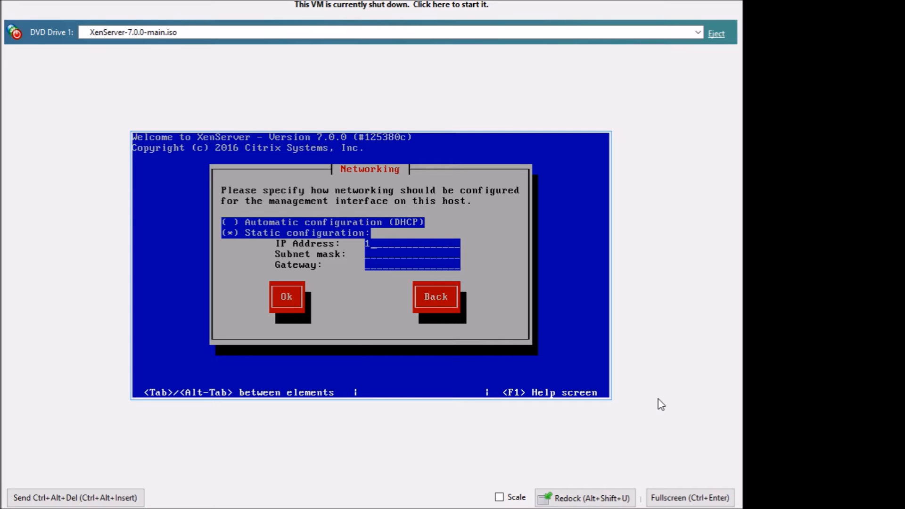
left_click(287, 296)
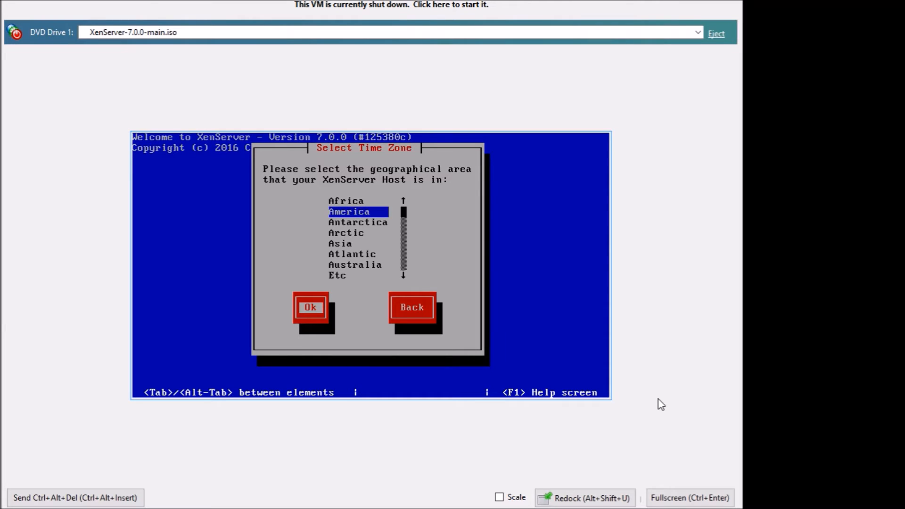
left_click(310, 307)
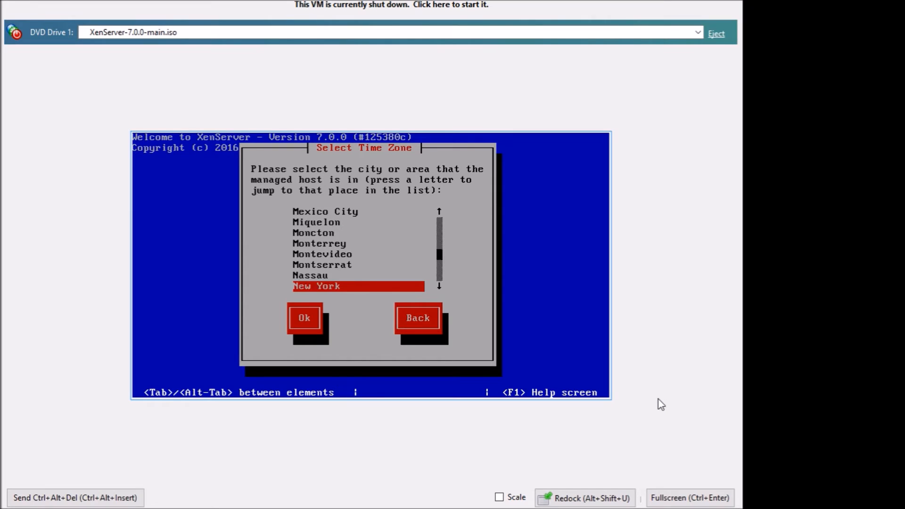
left_click(305, 318)
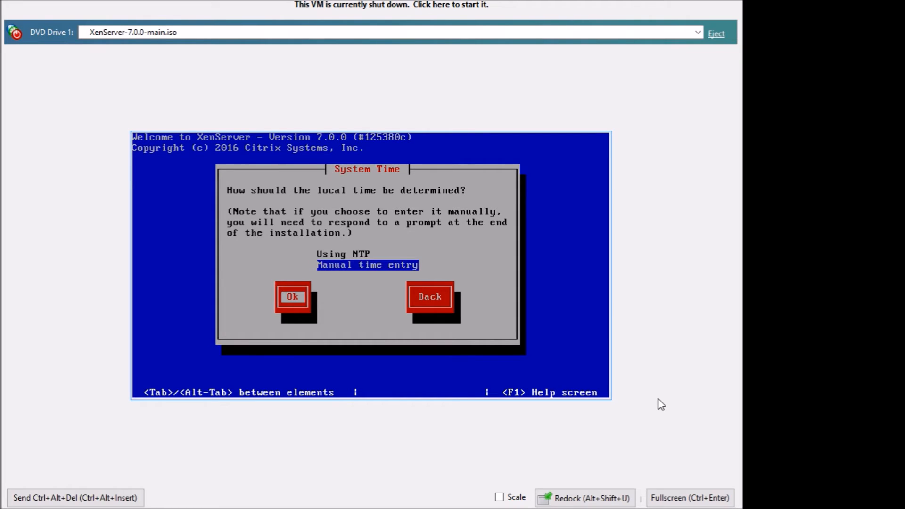
left_click(292, 296)
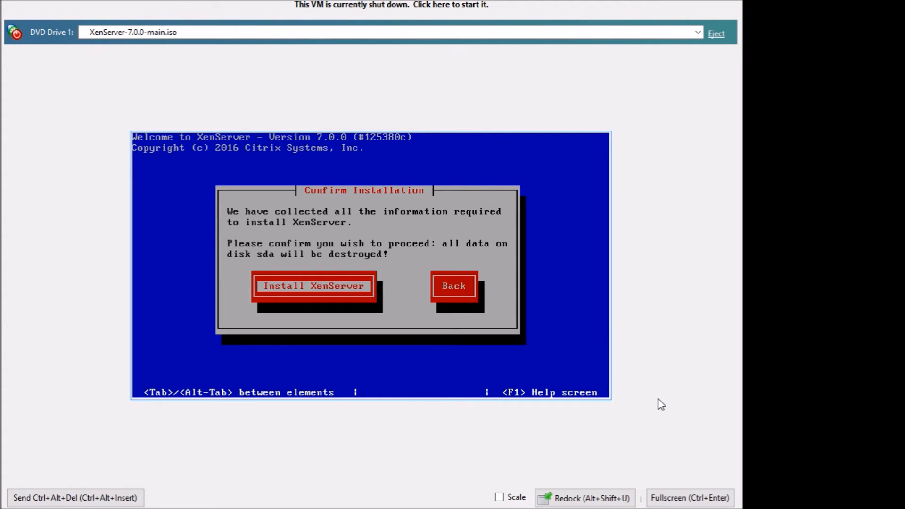
left_click(313, 286)
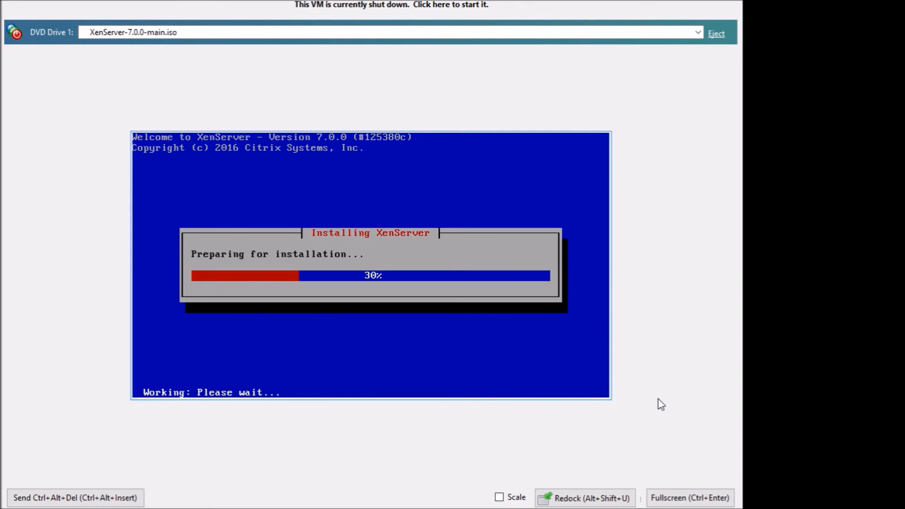